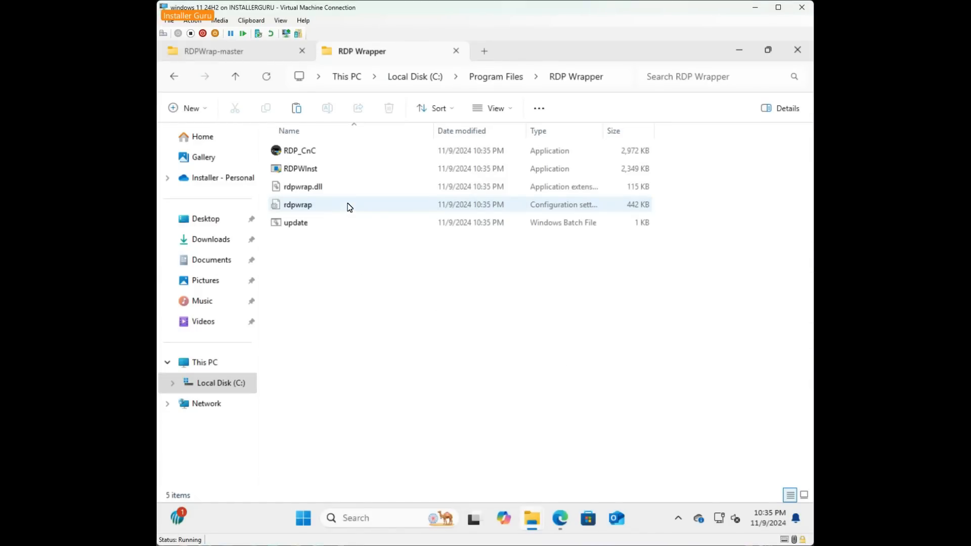
Launch RDP_CnC from C:\Program Files\RDP Wrapper and grant the UAC administrator prompt
left_click(339, 256)
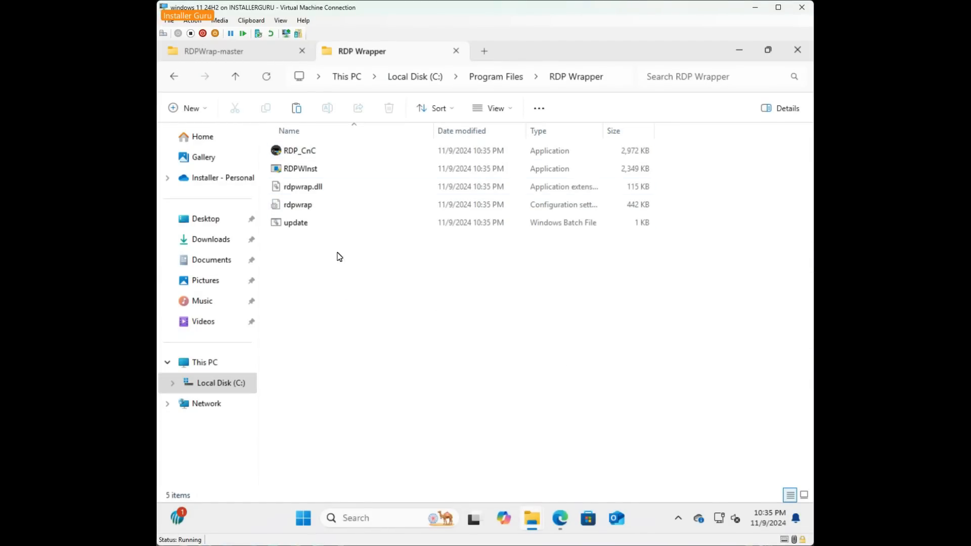
double_click(299, 151)
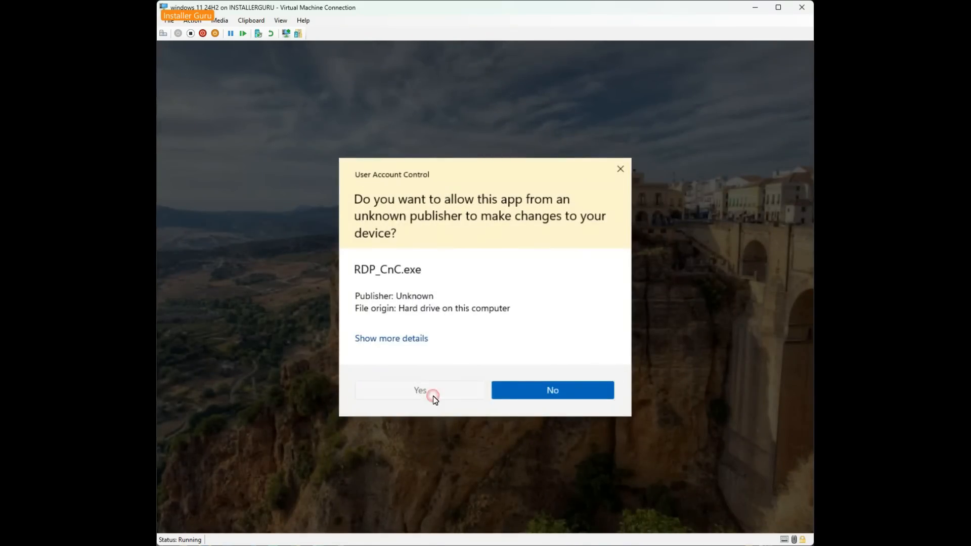
left_click(420, 390)
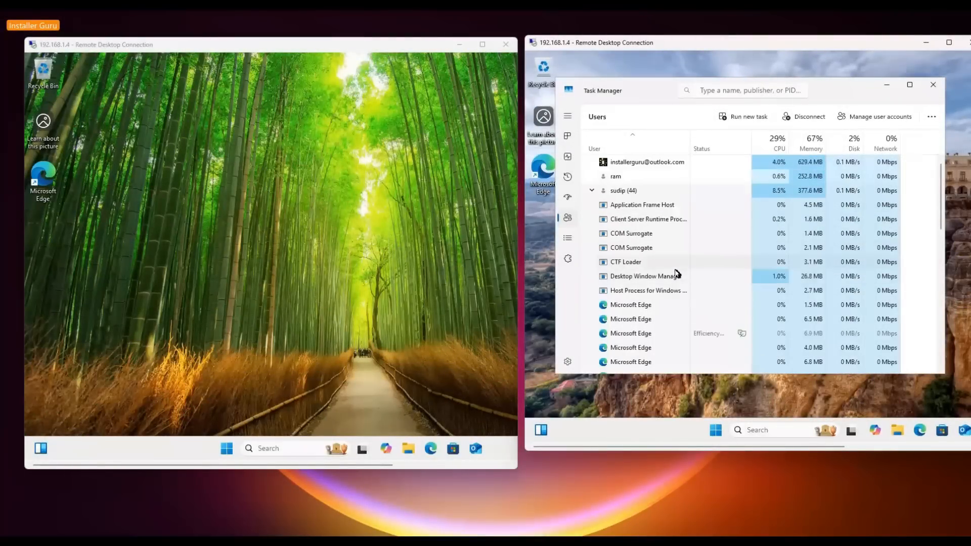
In the left session, start Task Manager from the taskbar and show its Users list of signed-in users
left_click(592, 190)
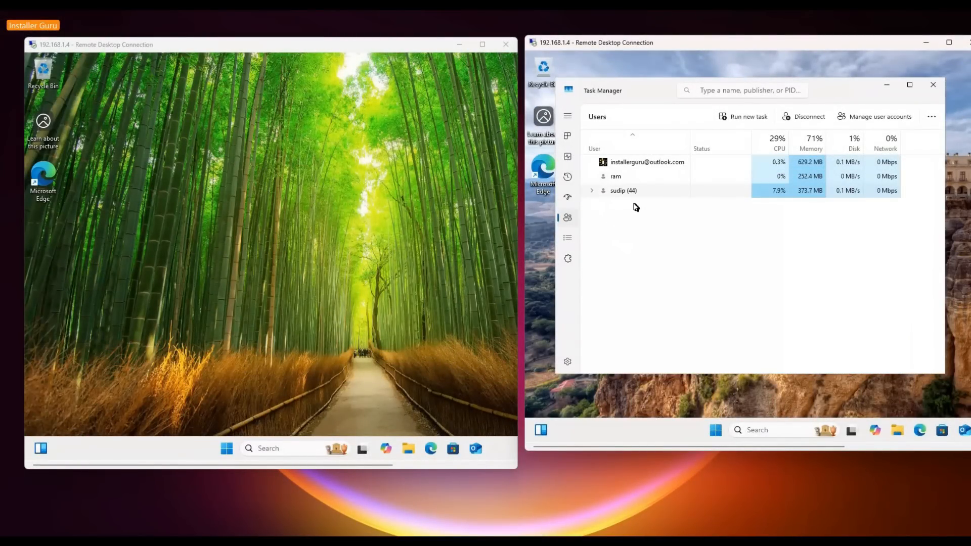
right_click(226, 448)
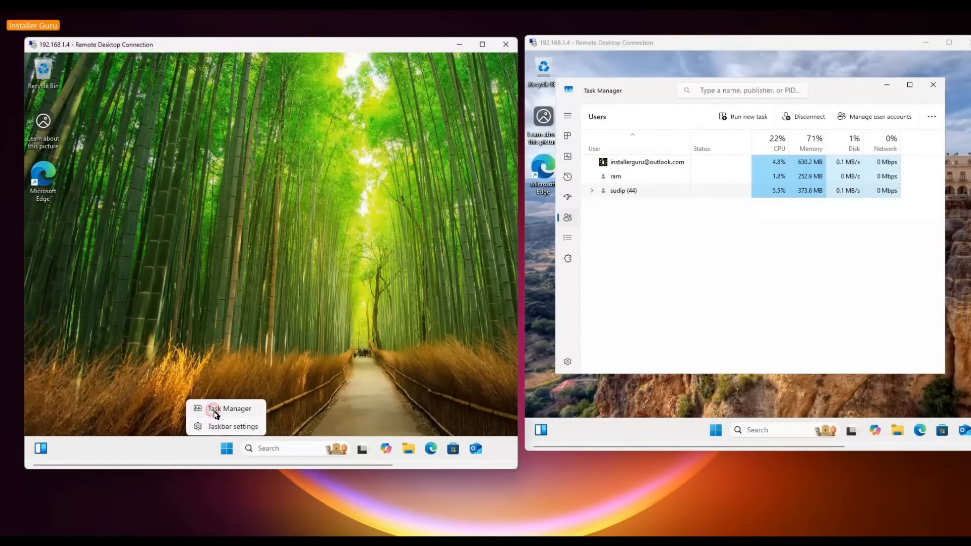
left_click(230, 407)
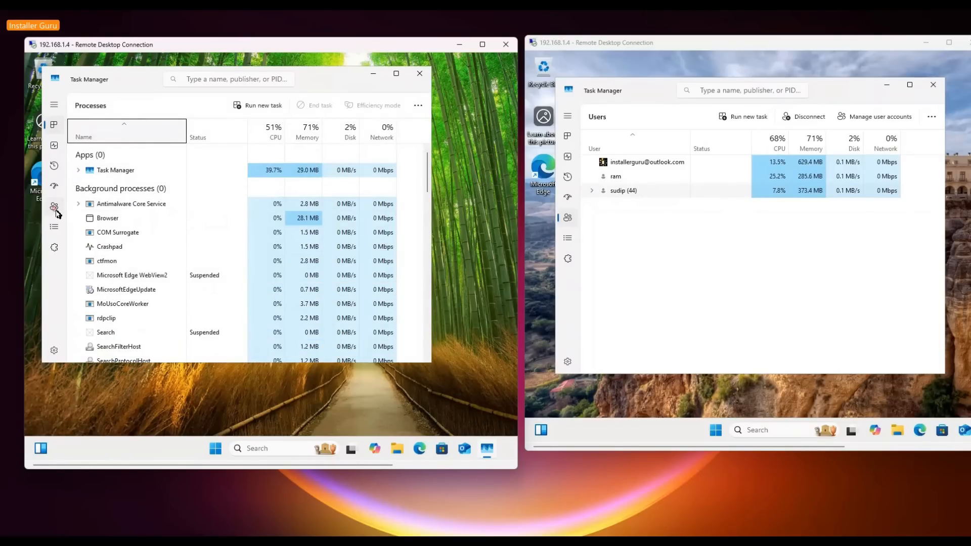
left_click(54, 205)
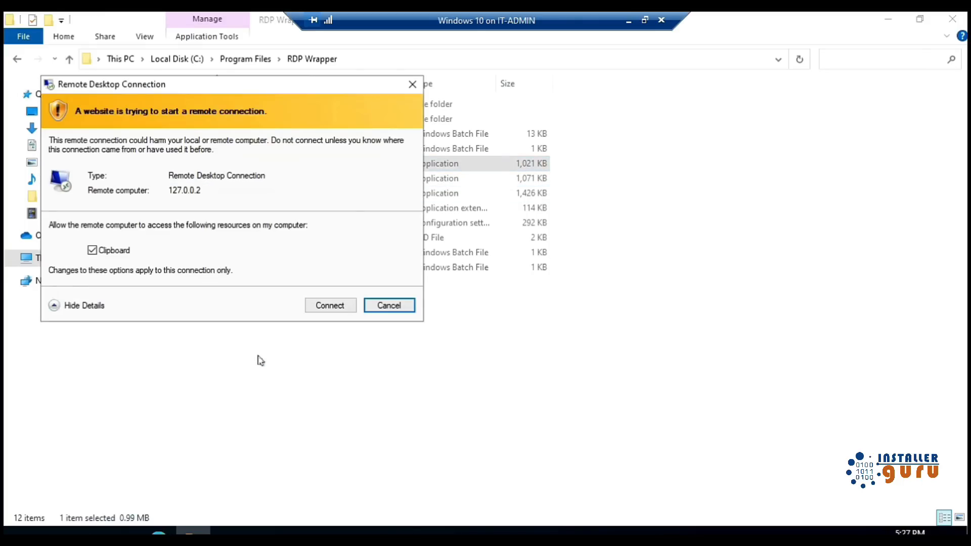
Show the About page's Windows specifications: Windows 11 Pro 24H2, build 26100.2161
left_click(330, 305)
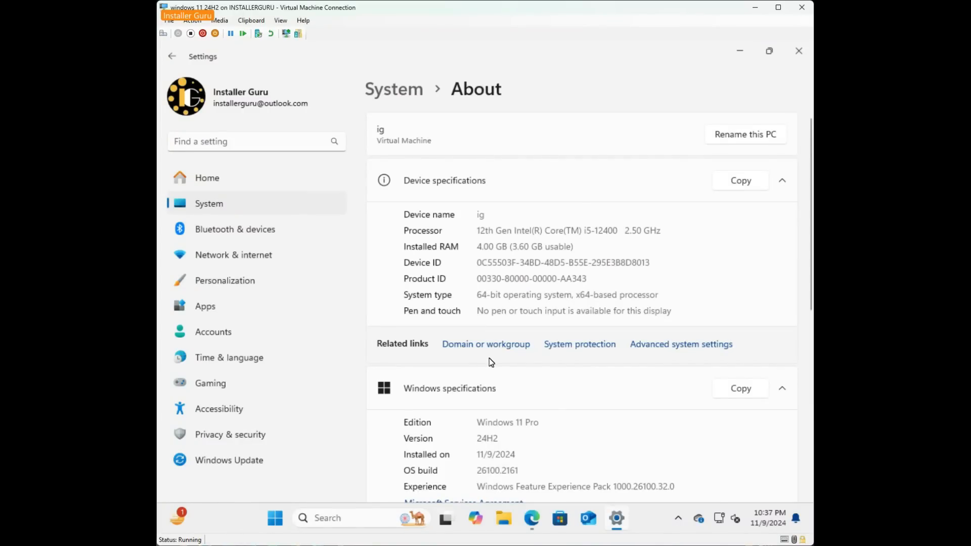
scroll("down", 3)
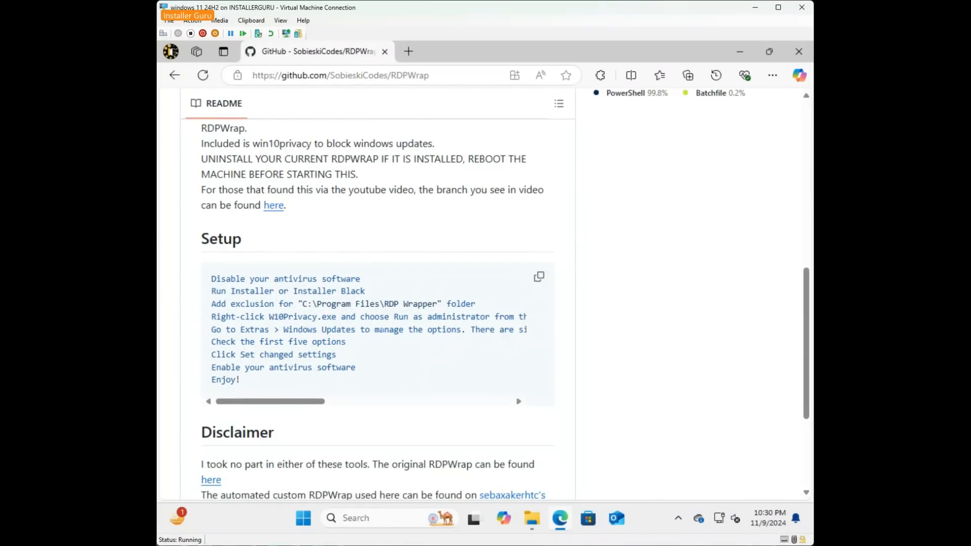
Download the RDPWrap-master ZIP, keep it despite the SmartScreen block, and disable real-time protection
left_click(538, 231)
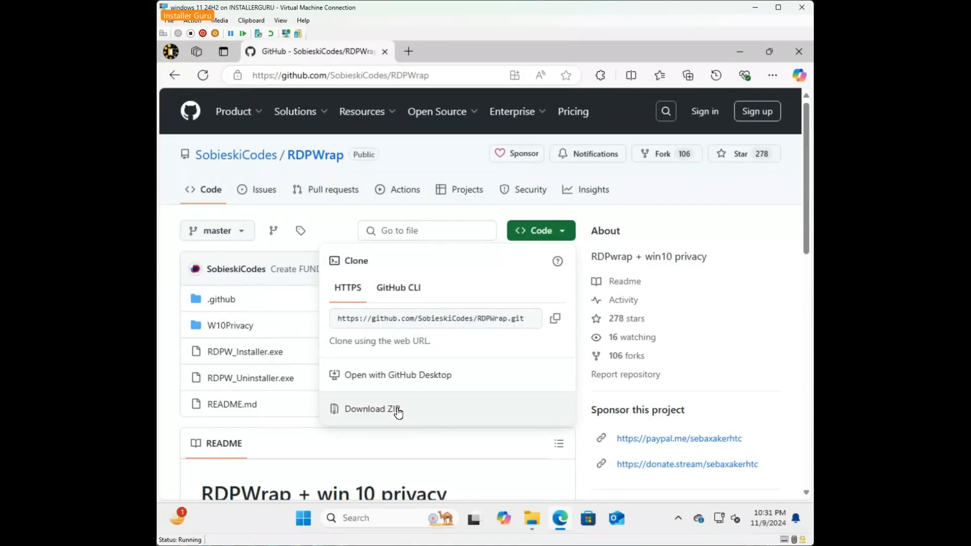
left_click(371, 408)
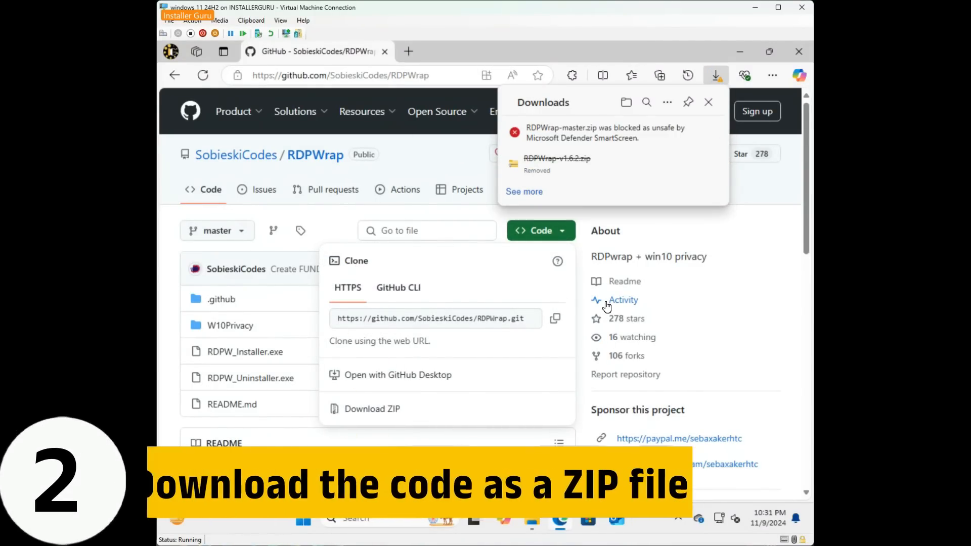
left_click(702, 132)
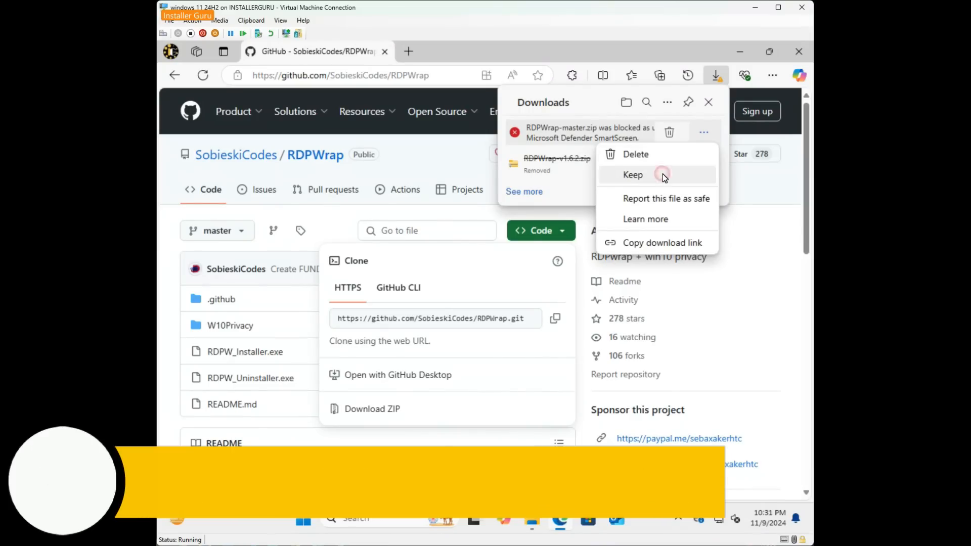
left_click(632, 175)
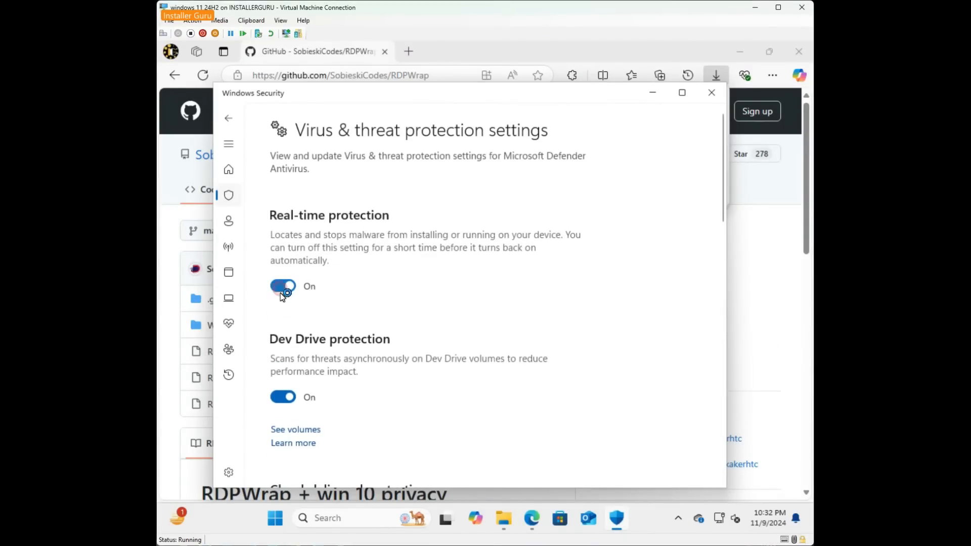
left_click(282, 286)
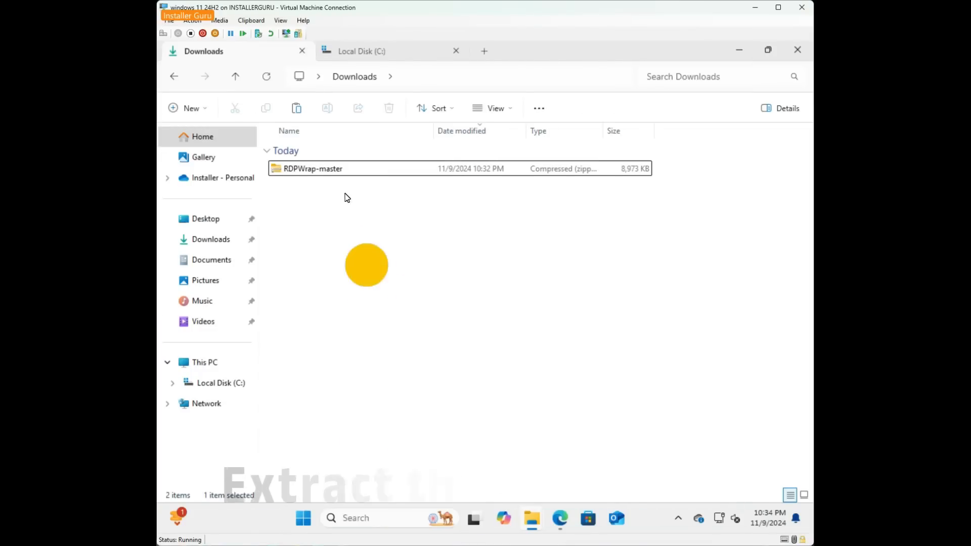
Extract RDPWrap-master into Downloads and run RDPW_Installer from the extracted folder as administrator
left_click(564, 108)
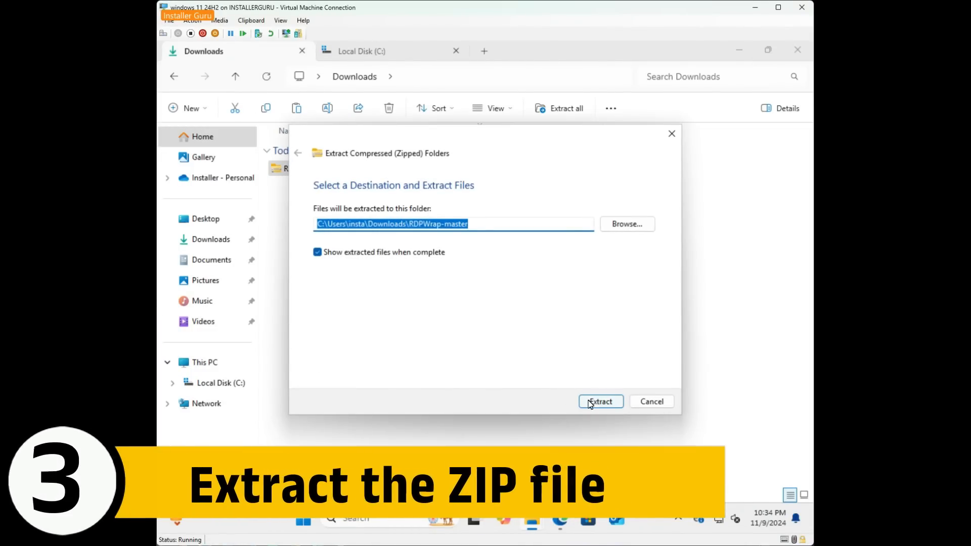
left_click(600, 401)
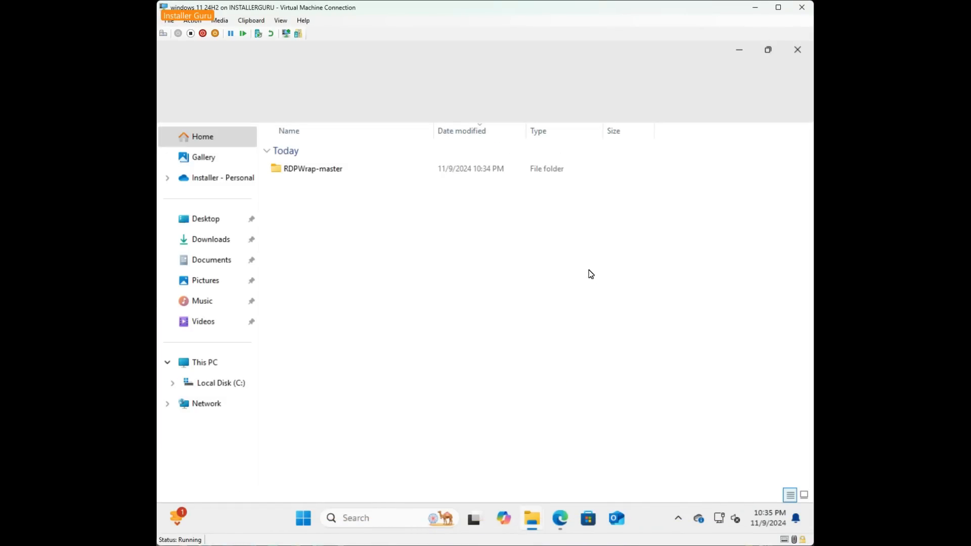
double_click(312, 169)
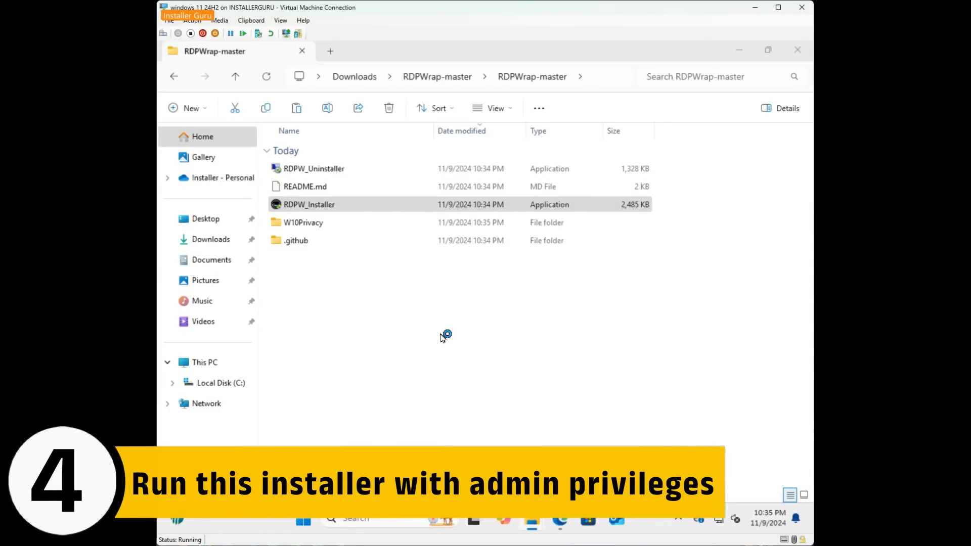
double_click(308, 204)
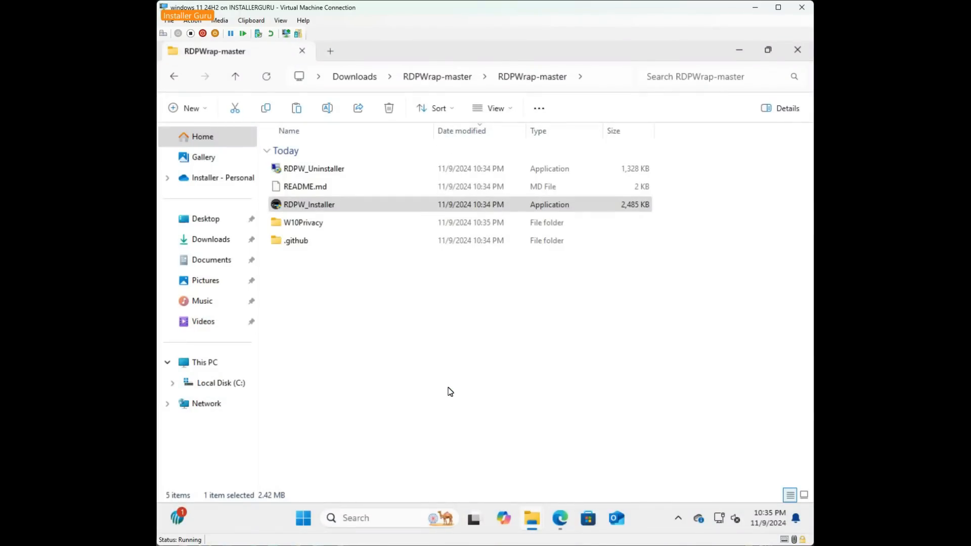
double_click(308, 204)
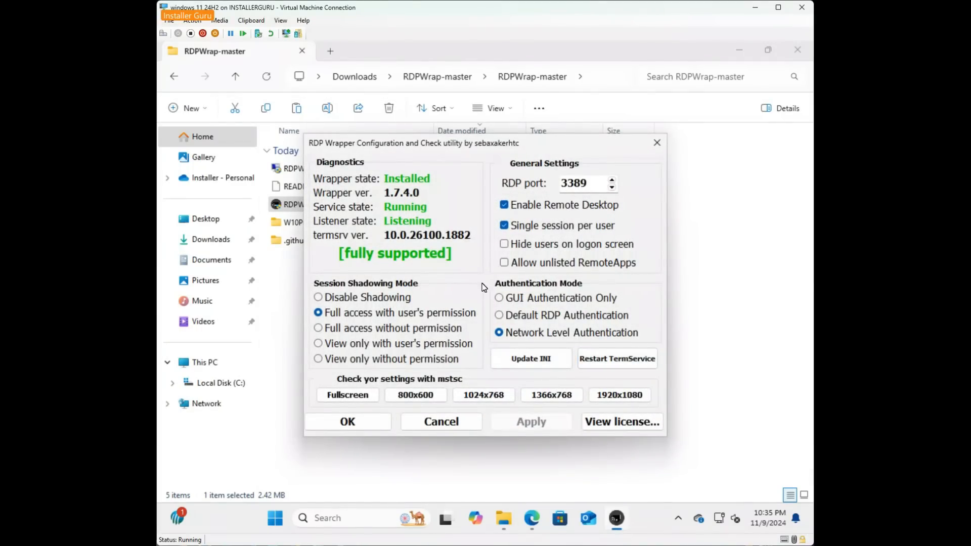
mouse_move(412, 210)
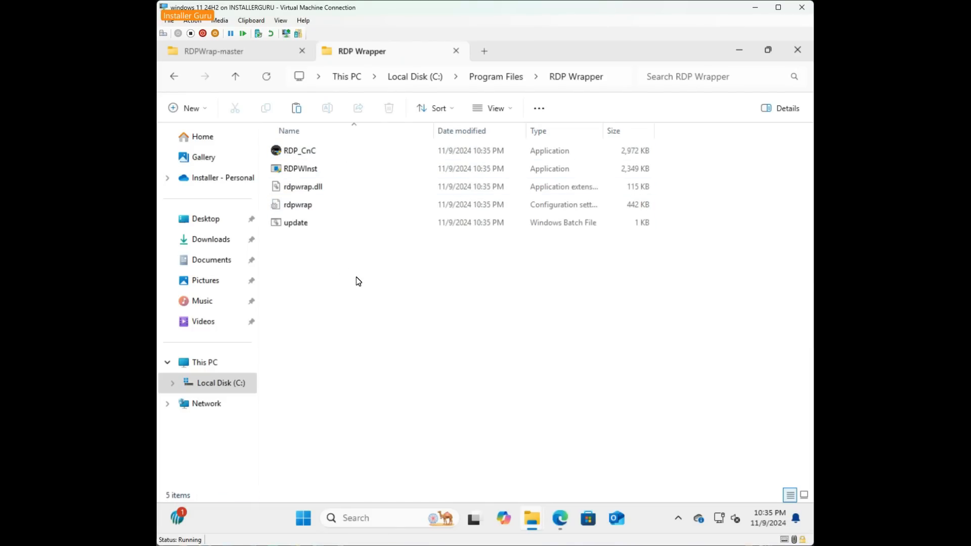
Launch a file from the installed C:\Program Files\RDP Wrapper folder
double_click(299, 150)
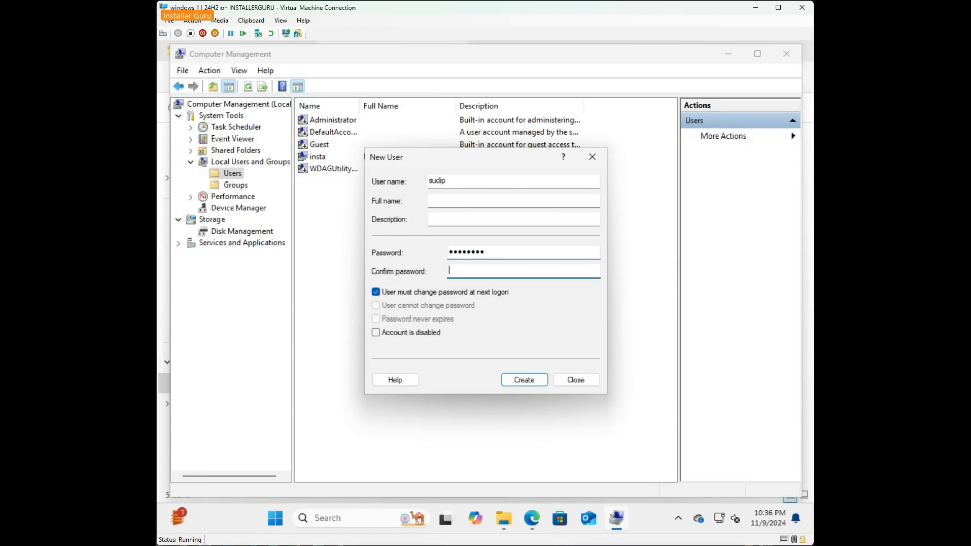
Create the local user sudip, then enter 'ram' as the second new user's name
left_click(522, 380)
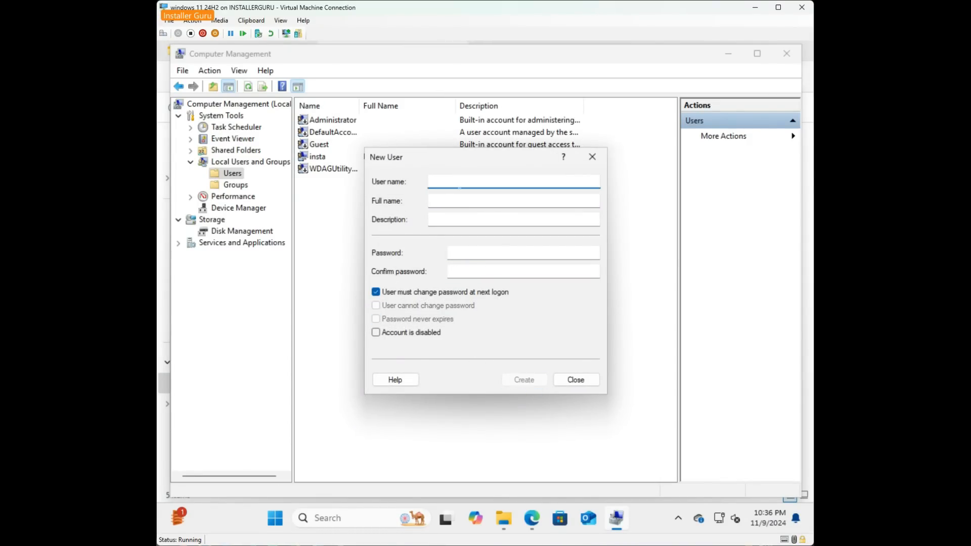
type("ram")
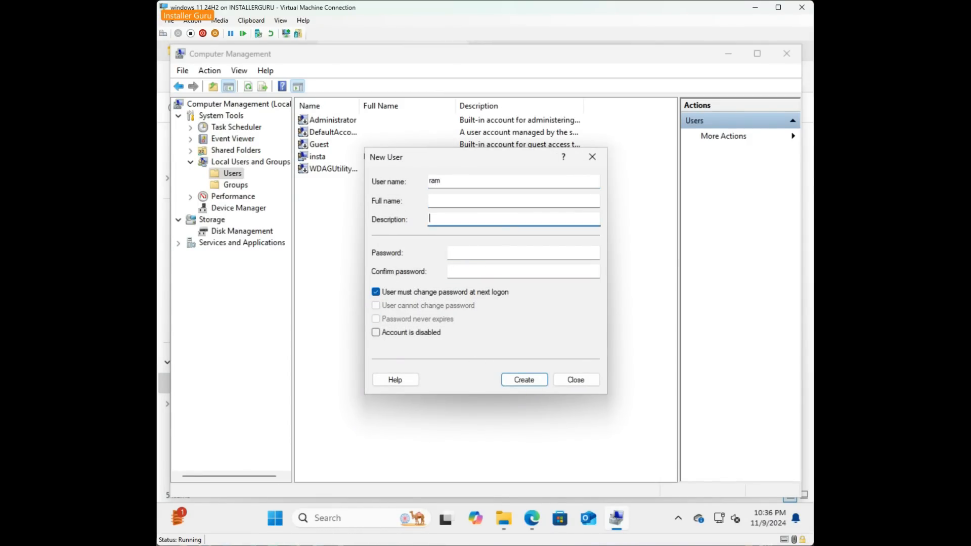
left_click(375, 291)
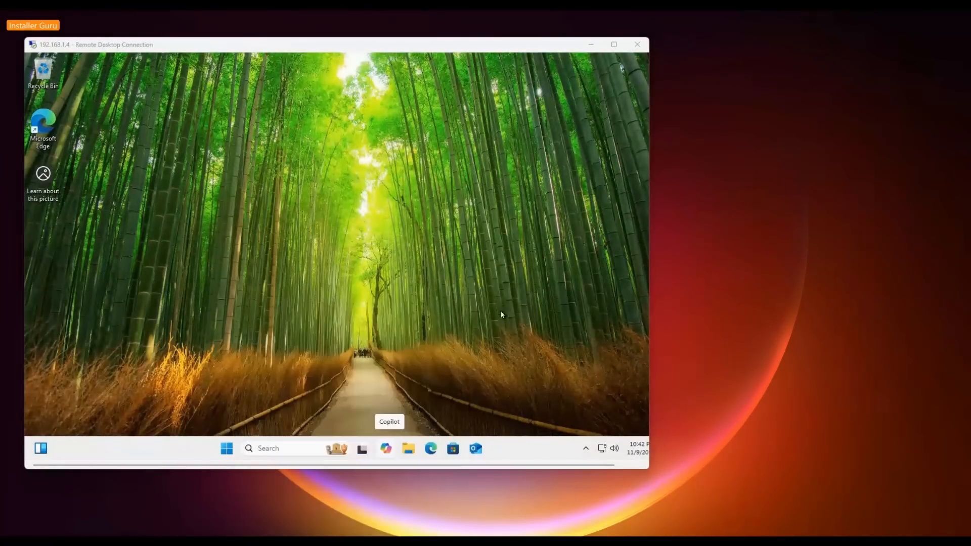
Sign in to 192.168.1.4 with the sudip credentials to connect the second Remote Desktop session
type("sudip")
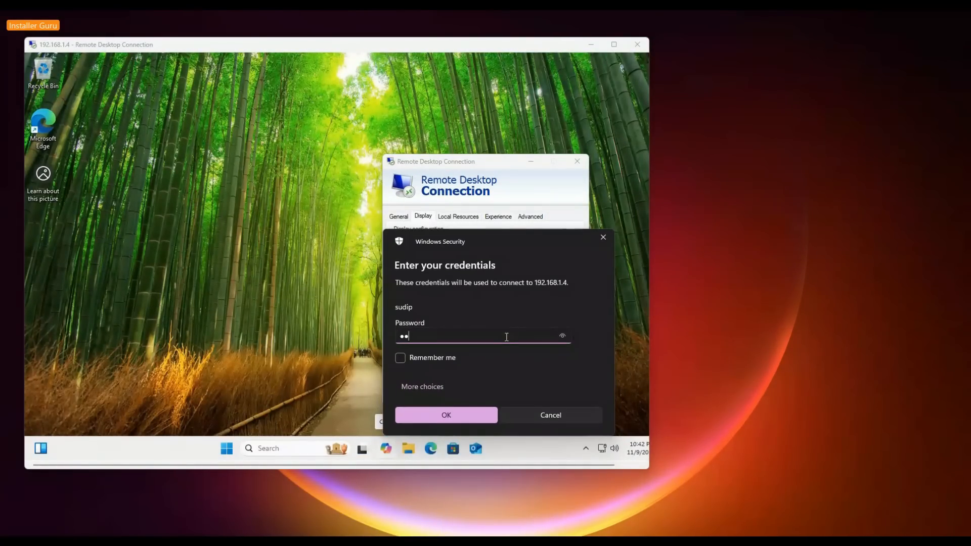
left_click(445, 415)
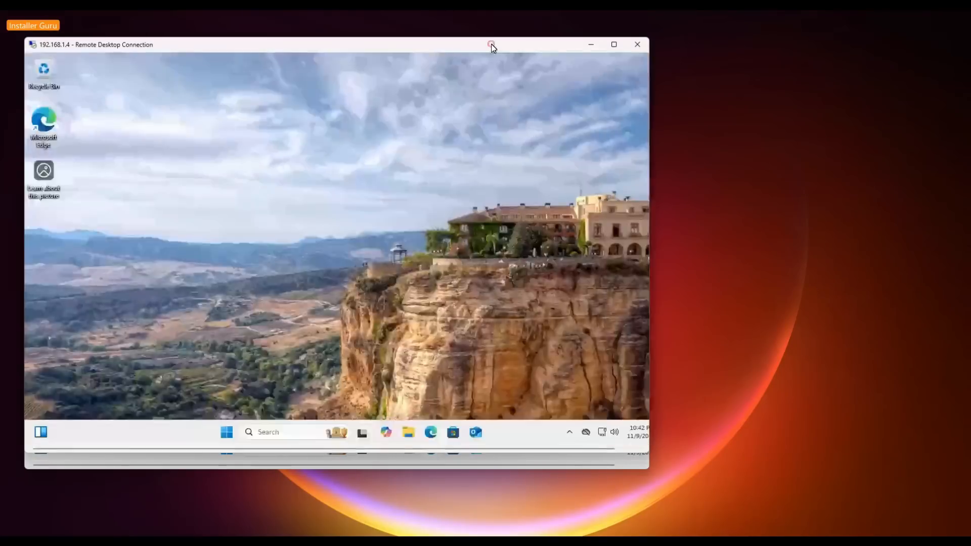